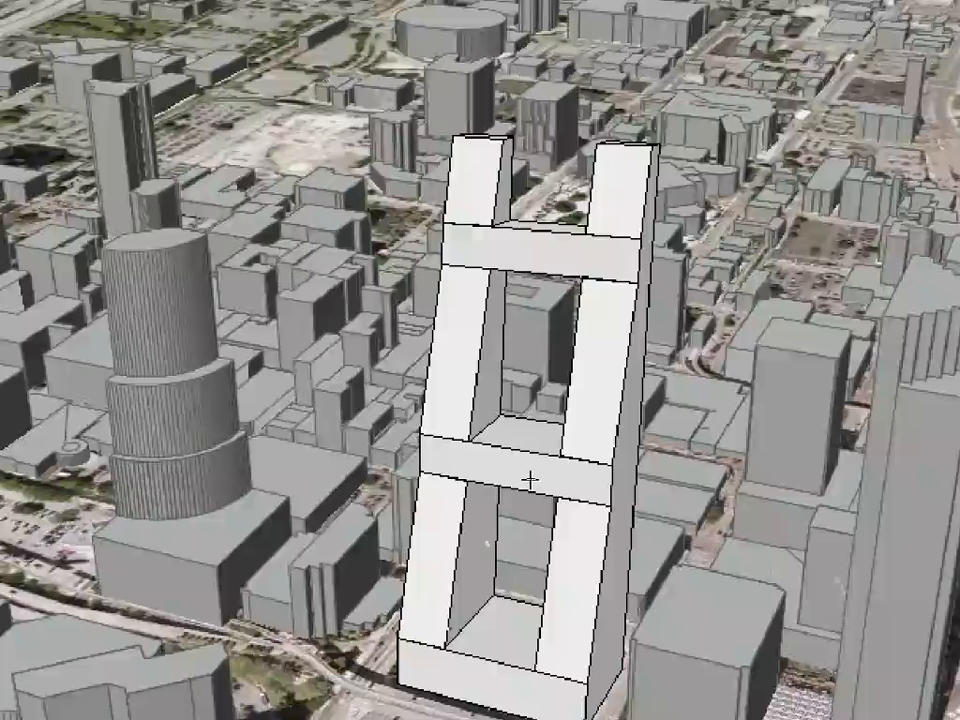
Step: Select the SkyScraper_Block tower in the 3D city and bring up its selection settings
left_click(530, 480)
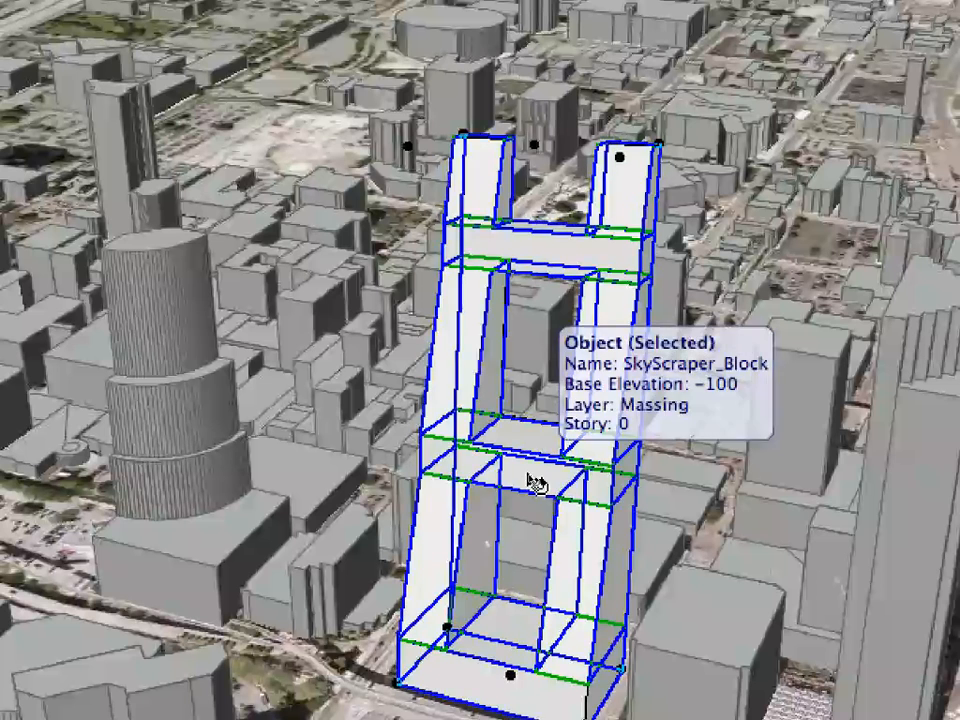
right_click(530, 486)
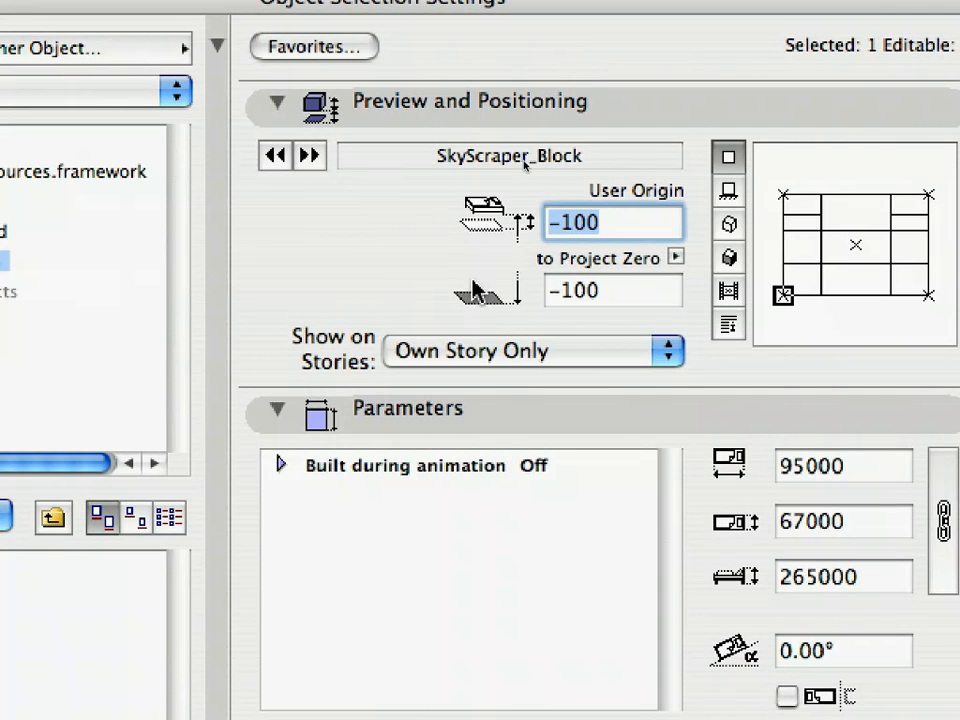
Step: Turn on Built during animation for the block with beginning and ending frames (95)
left_click(280, 464)
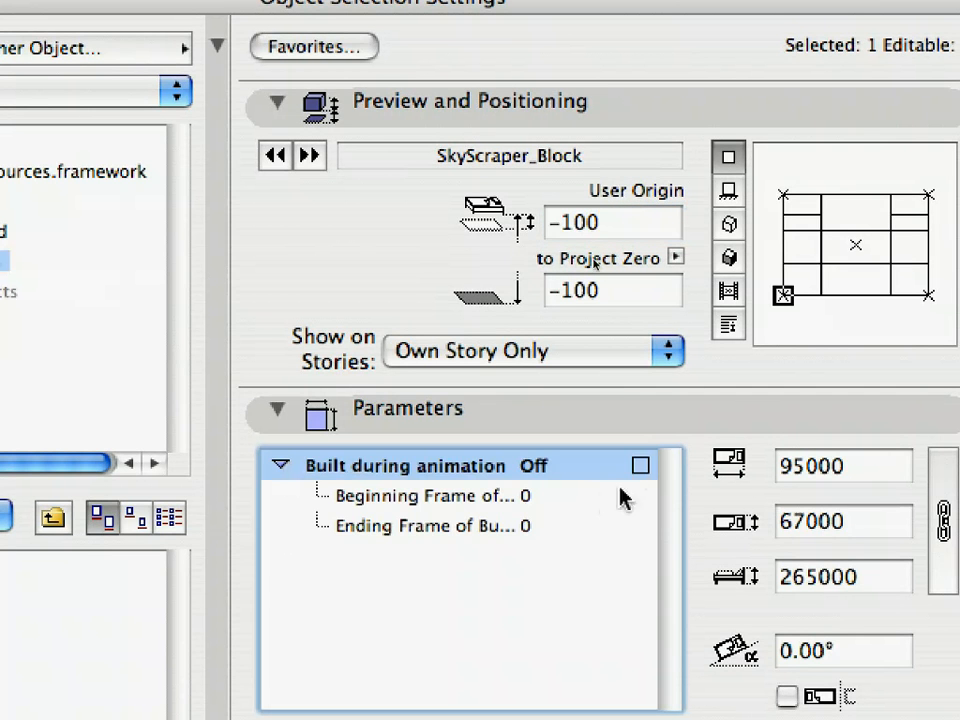
left_click(640, 466)
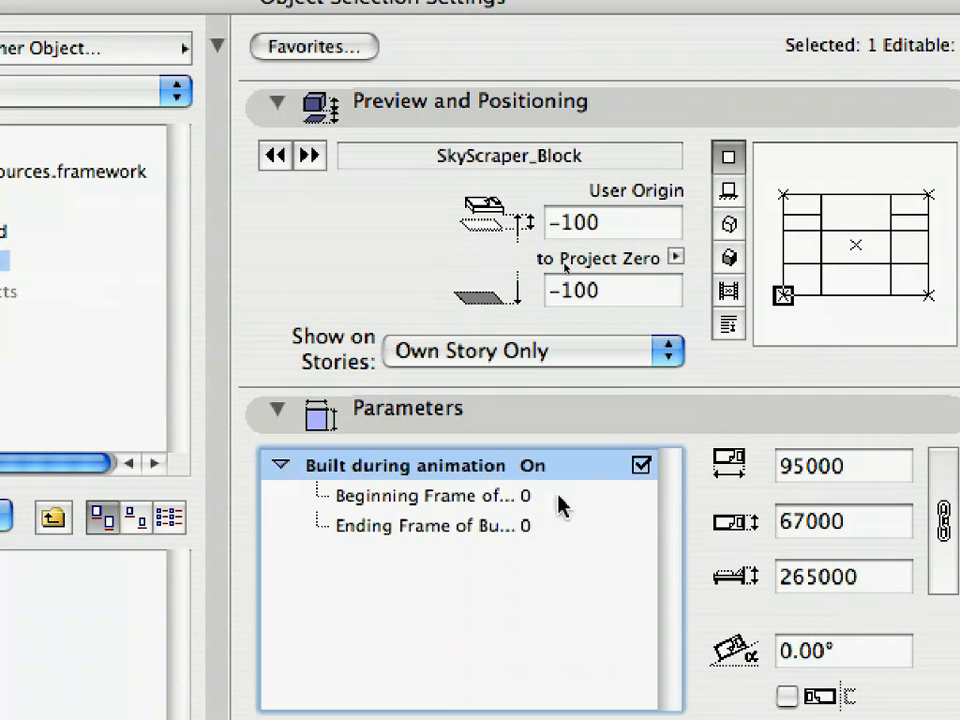
left_click(450, 496)
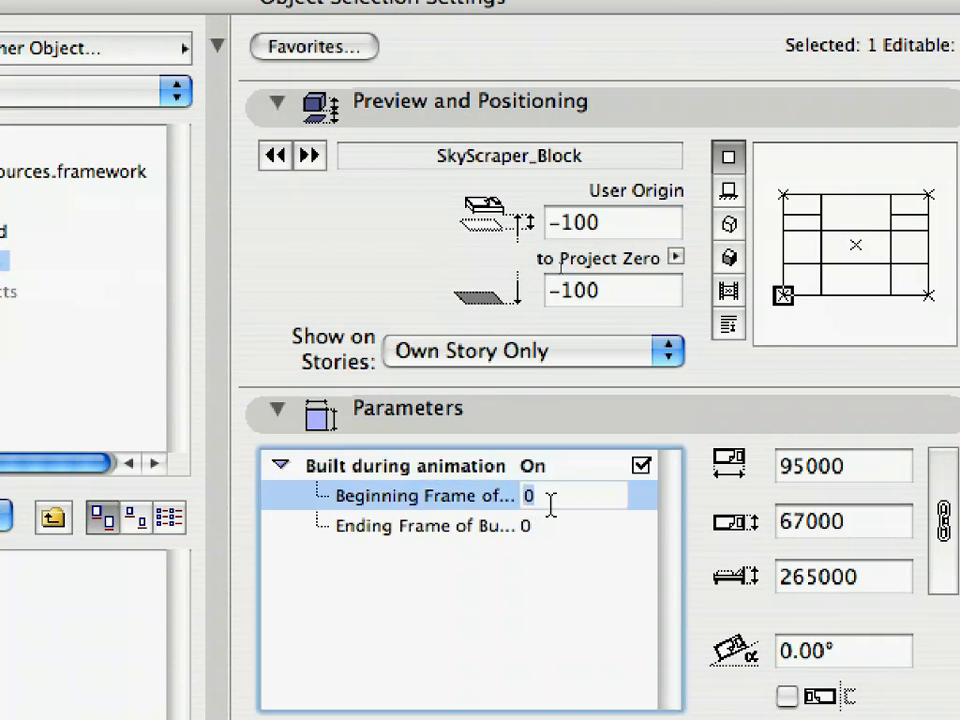
left_click(450, 526)
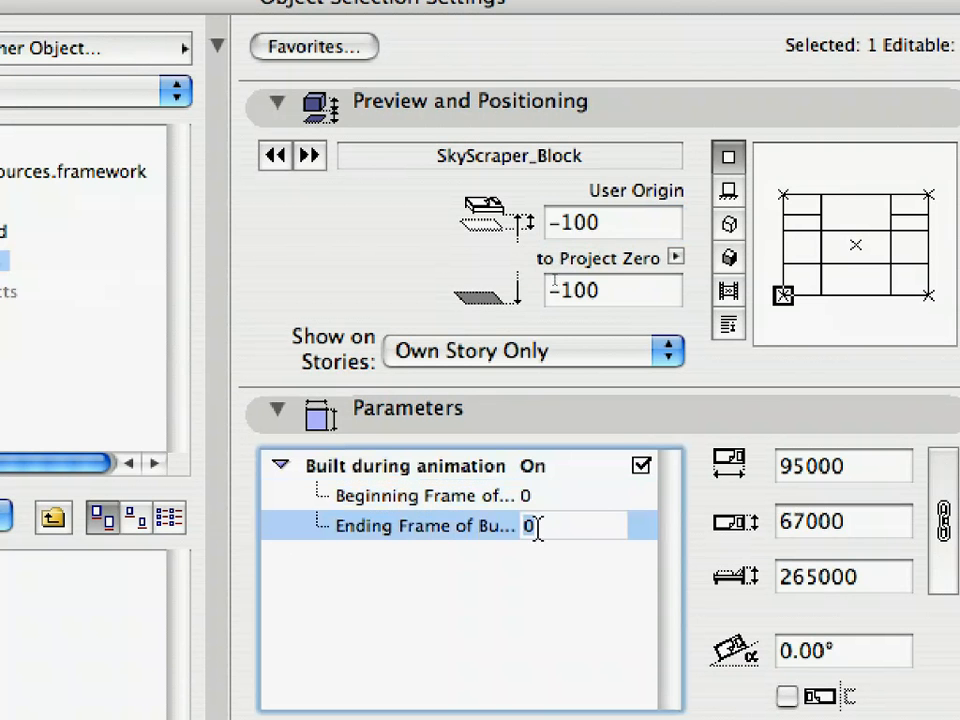
type("95")
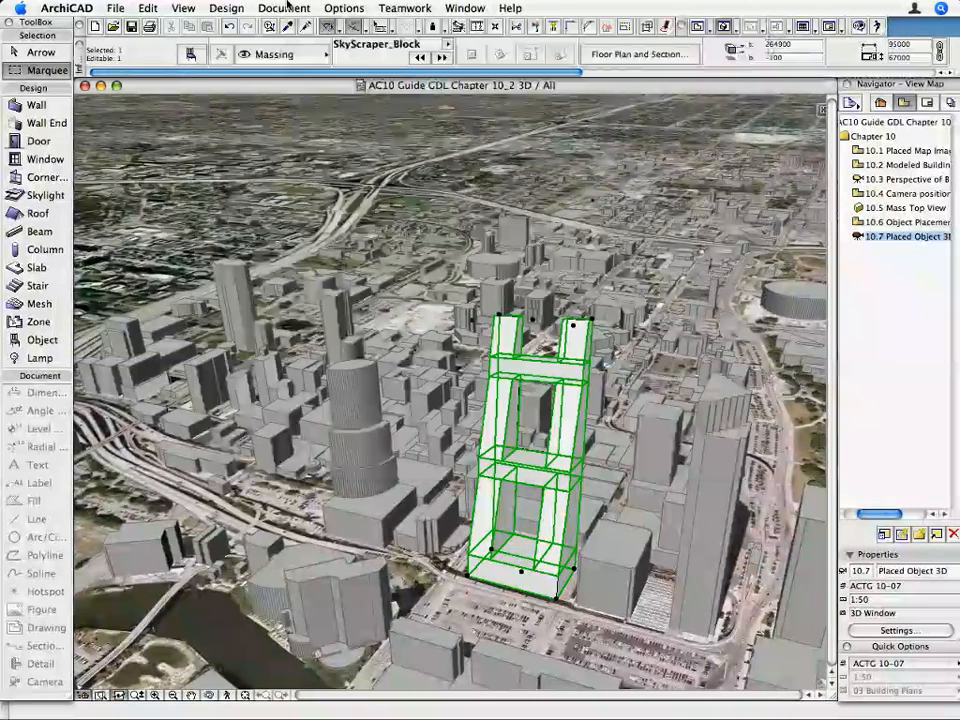
Step: Bring up the Create Fly-Through dialog from Document > Creative Imaging
left_click(284, 8)
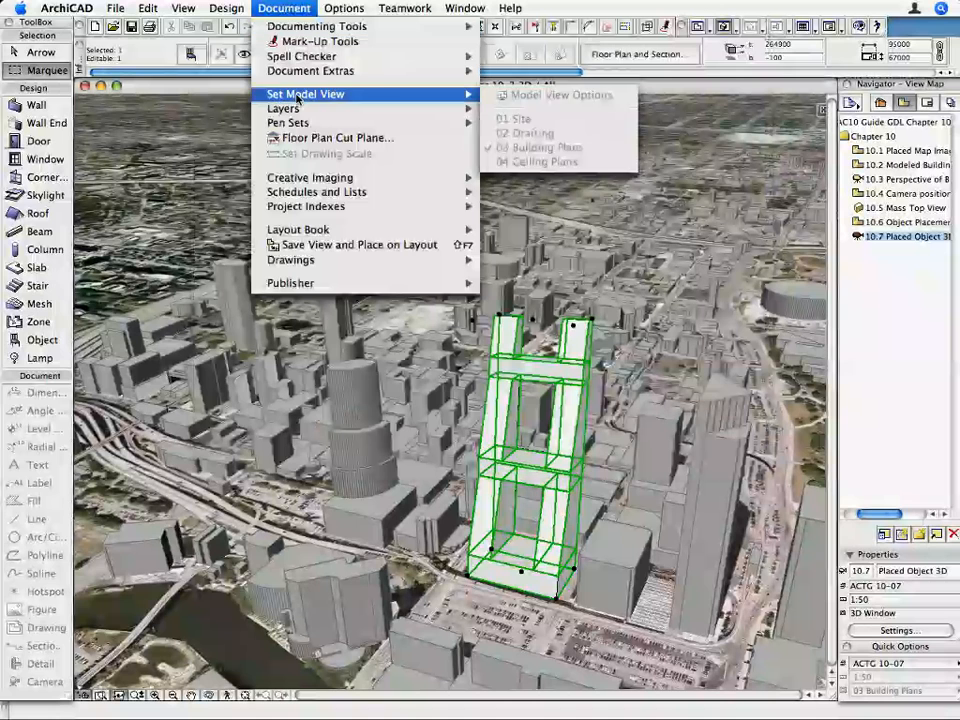
mouse_move(308, 176)
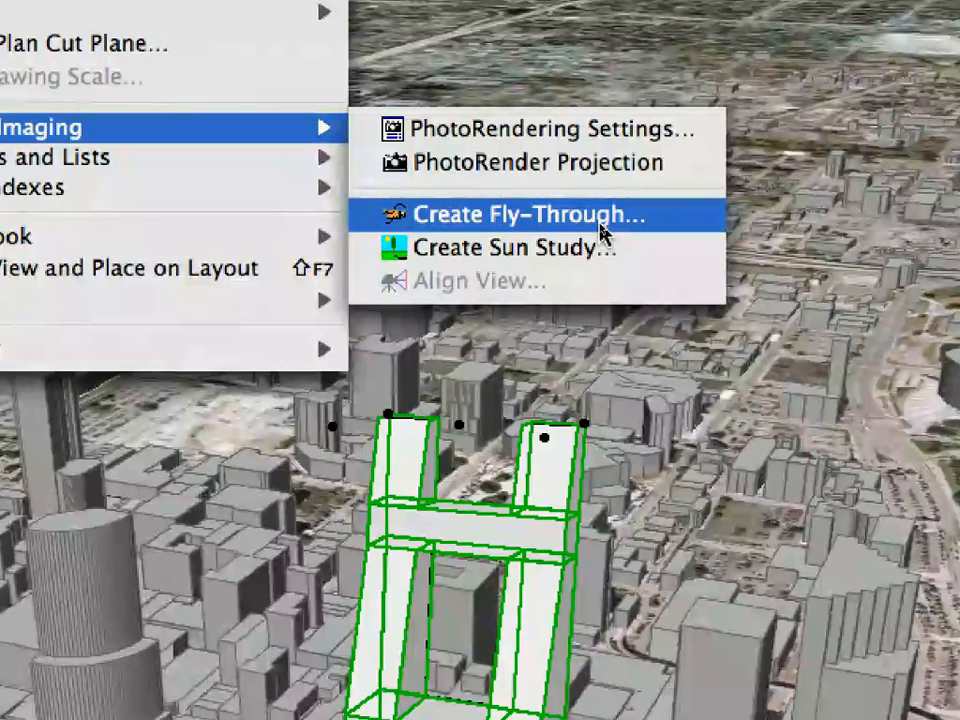
left_click(532, 214)
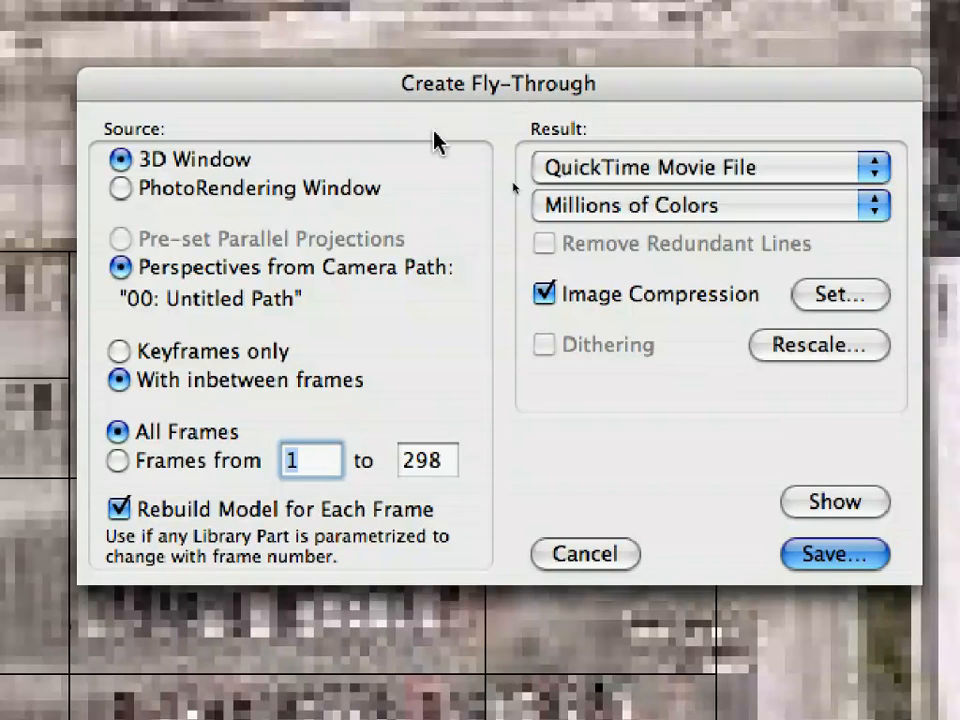
mouse_move(160, 124)
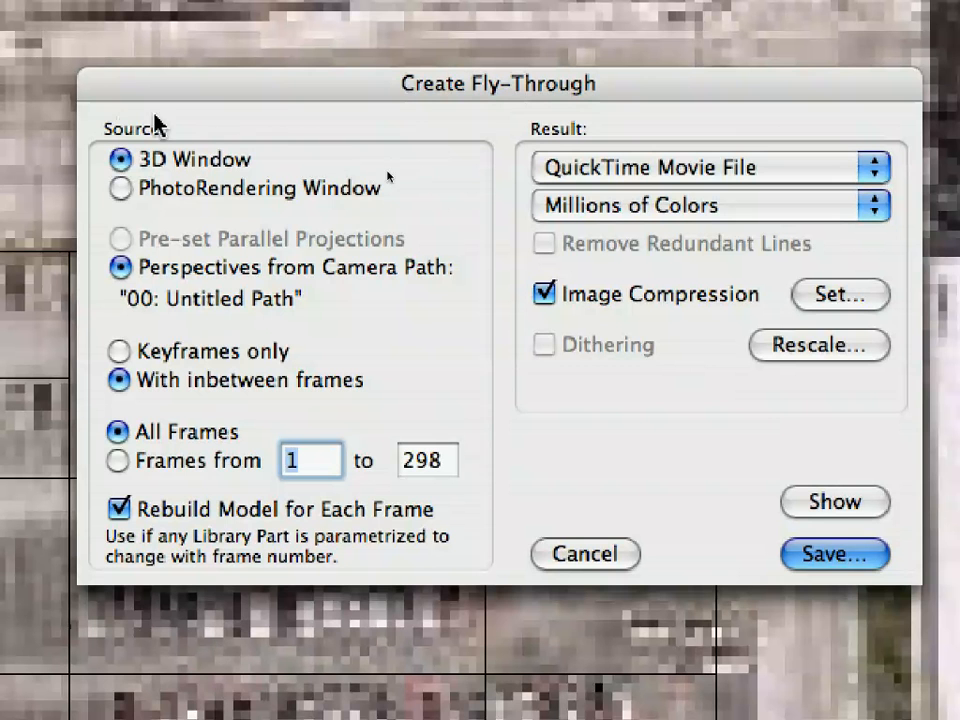
mouse_move(224, 148)
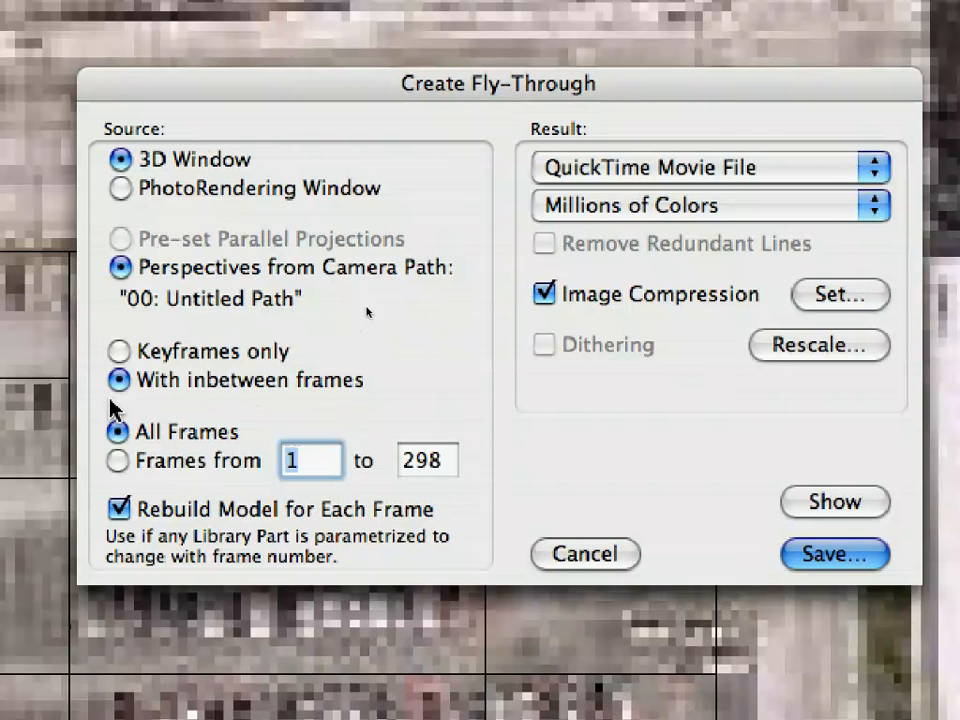
mouse_move(272, 432)
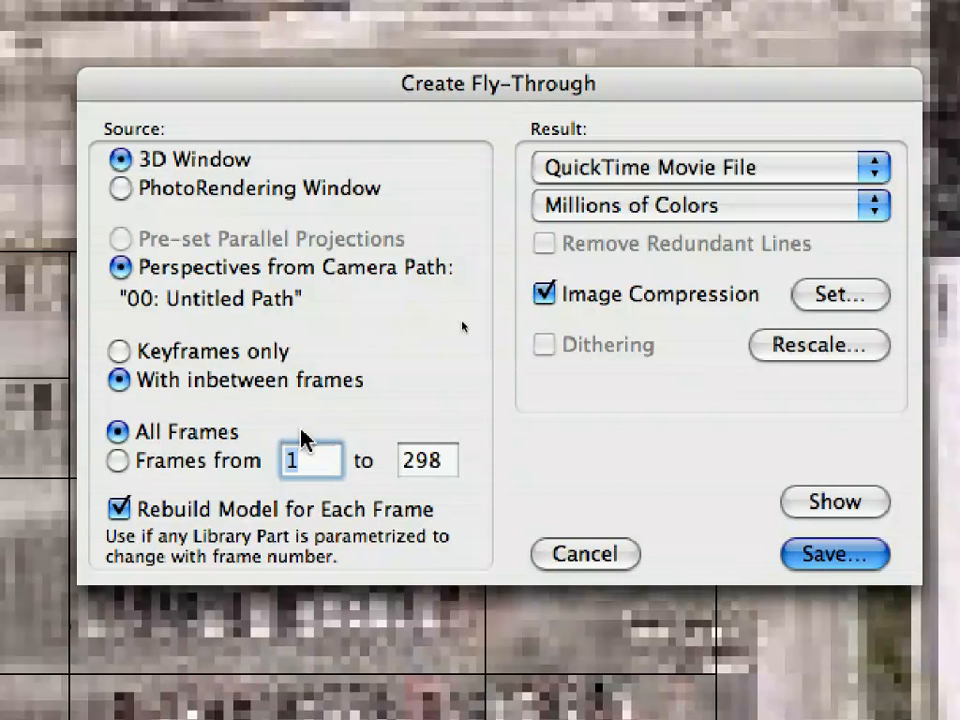
mouse_move(418, 490)
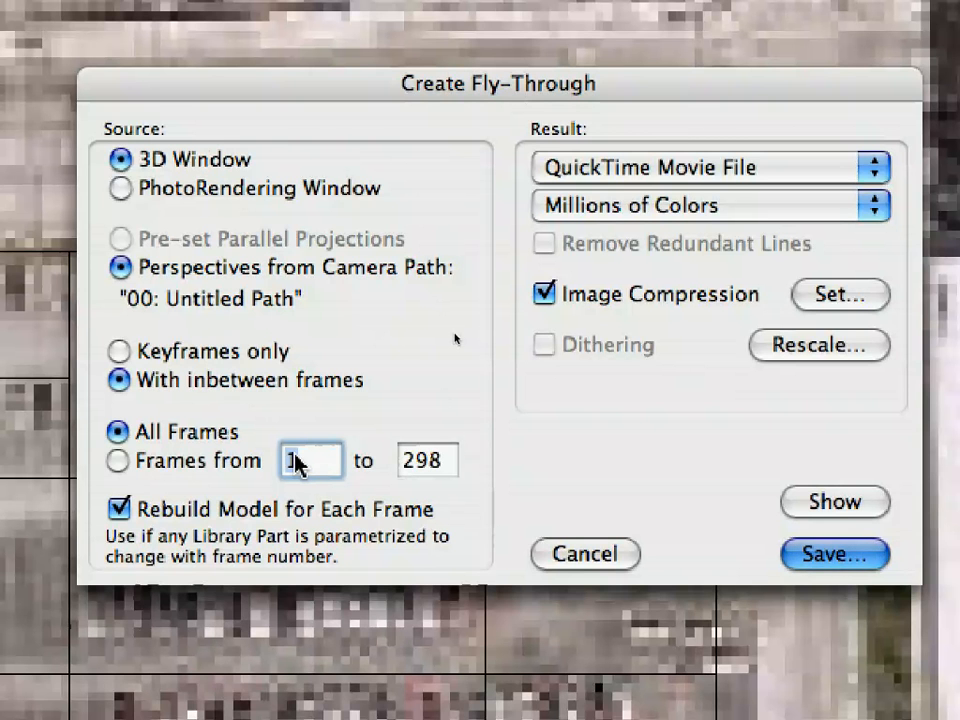
mouse_move(834, 554)
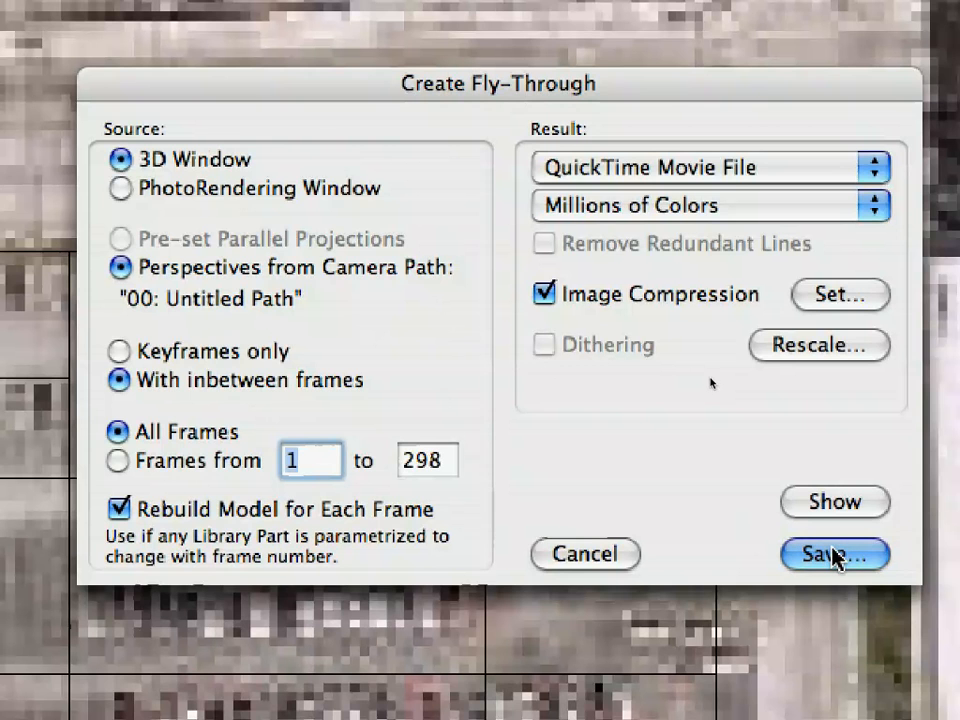
Step: Save the fly-through as QuickTime movie SkyScraper_Building.mov in Pictures and render it
left_click(836, 554)
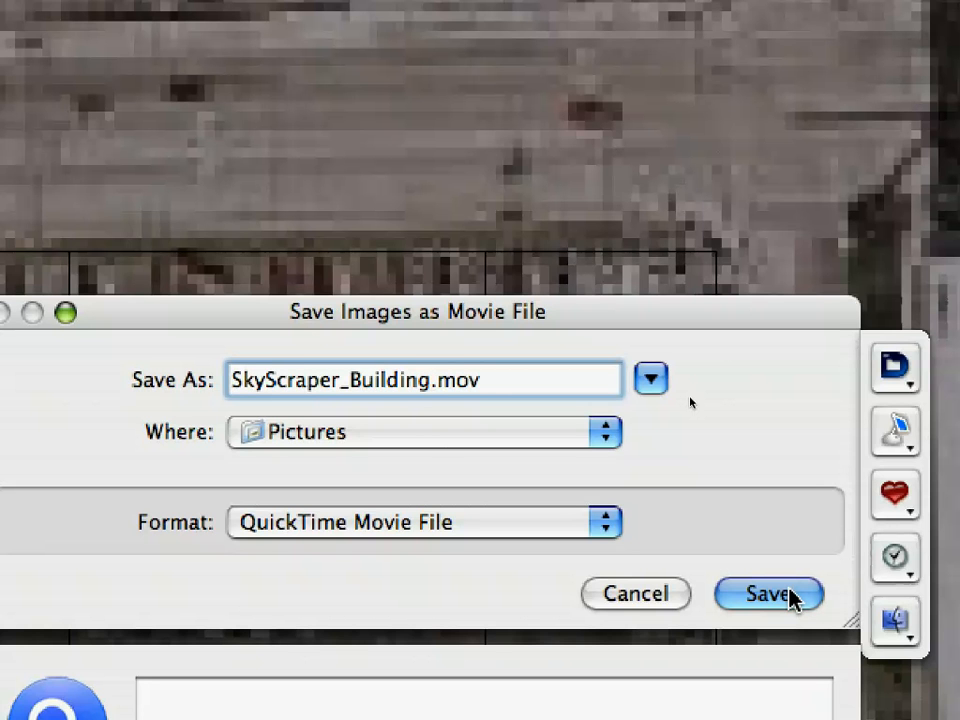
left_click(768, 592)
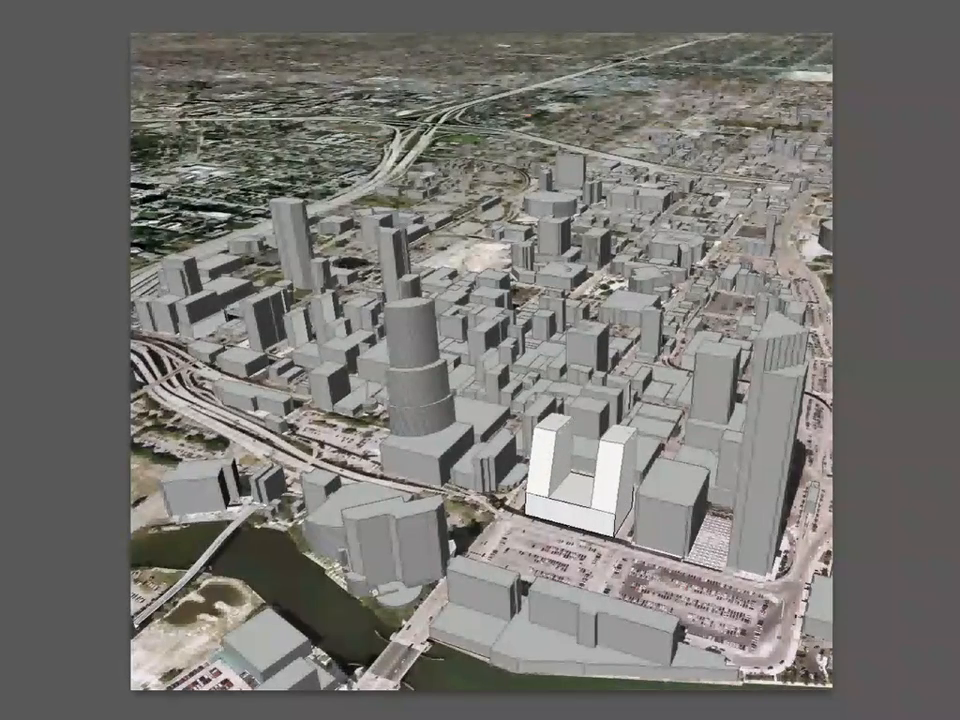